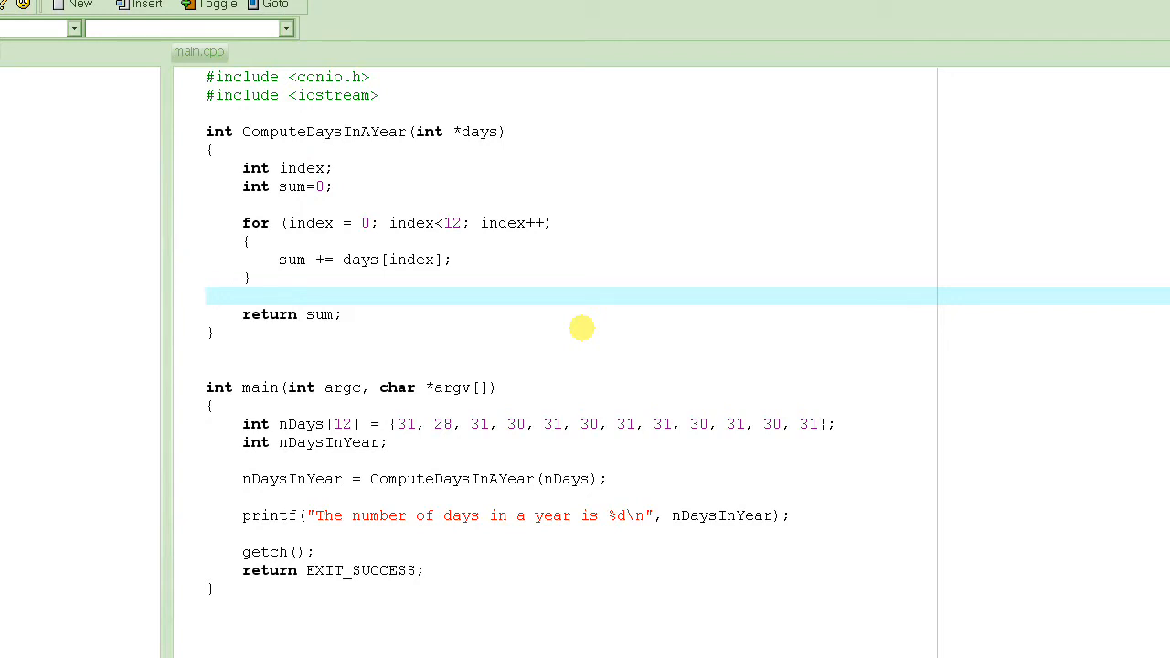
# Step: Draw 'days' in red beside a small box with a dot and an outward arrow
pyautogui.click(213, 296)
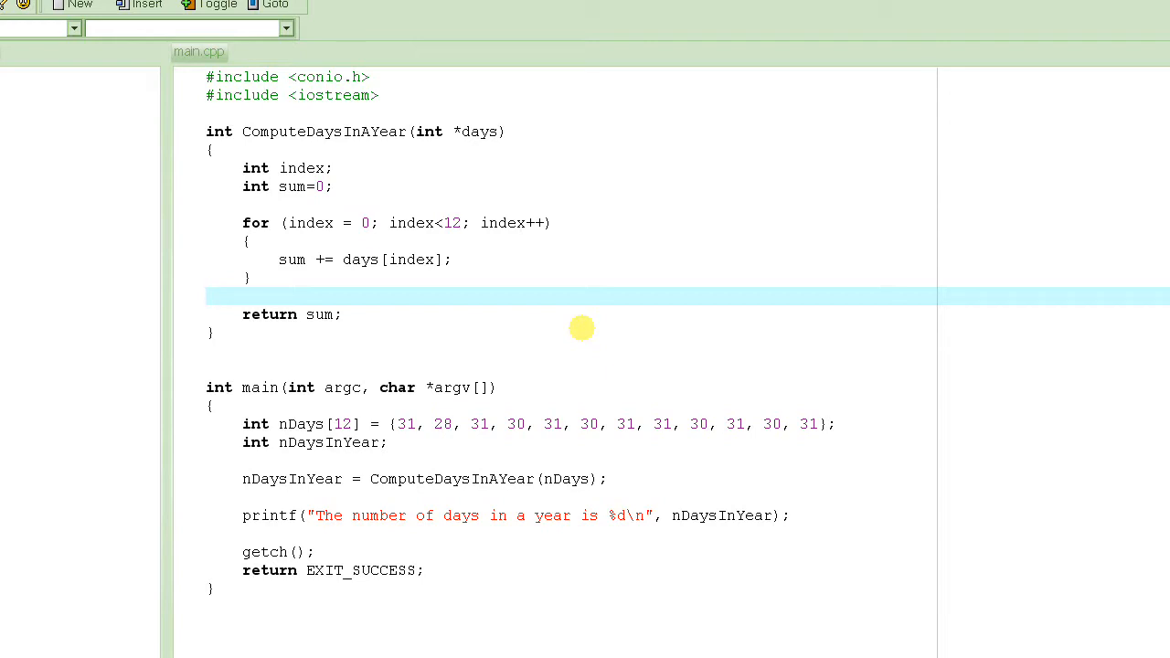
pyautogui.click(213, 295)
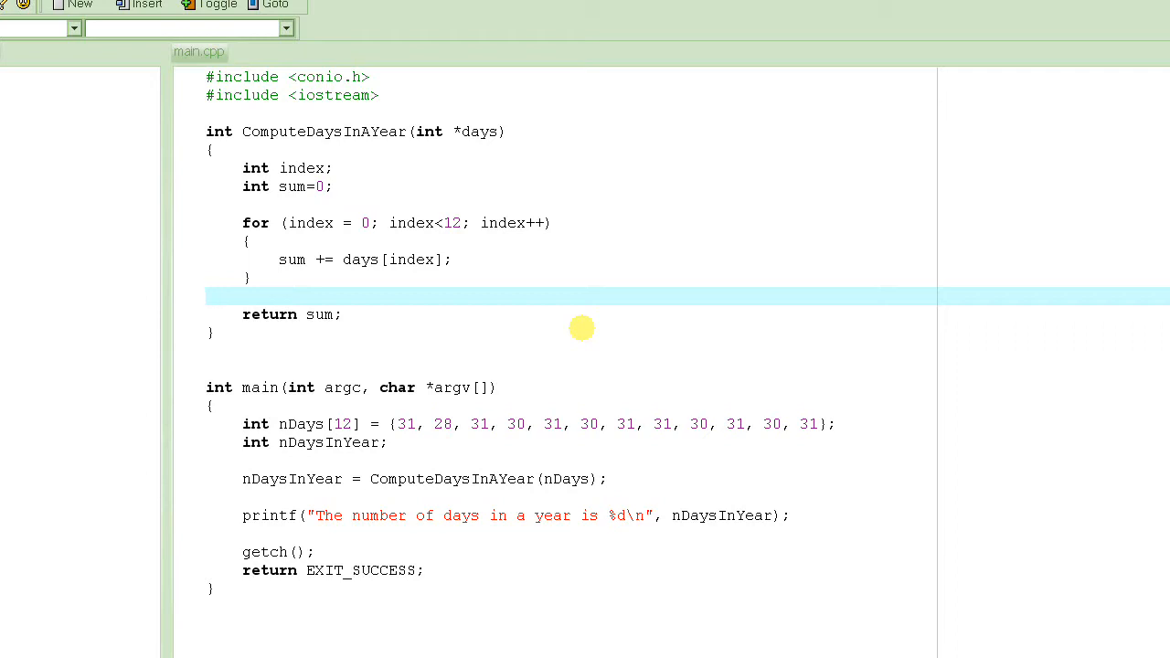
pyautogui.click(213, 295)
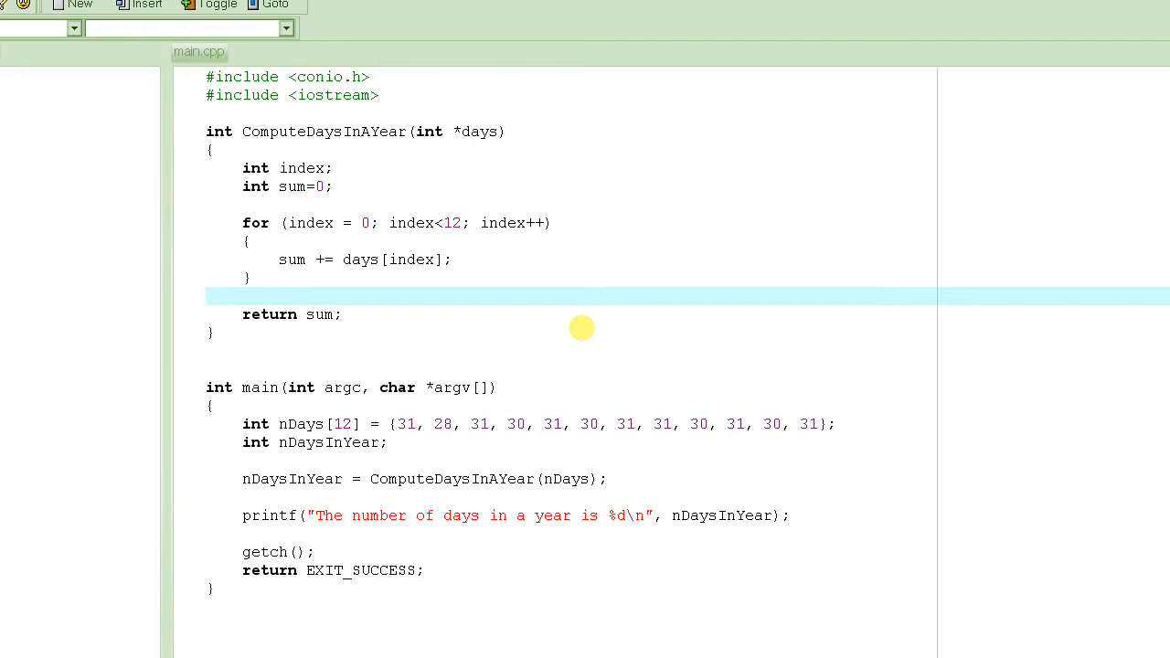
pyautogui.click(214, 297)
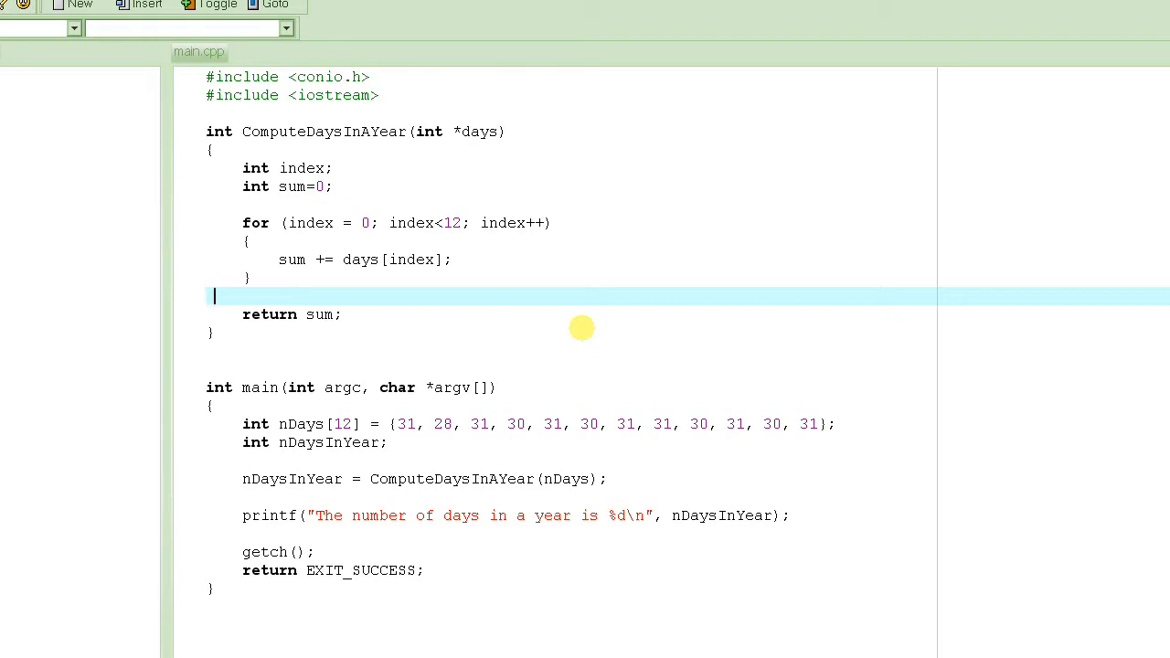
pyautogui.moveTo(542, 470)
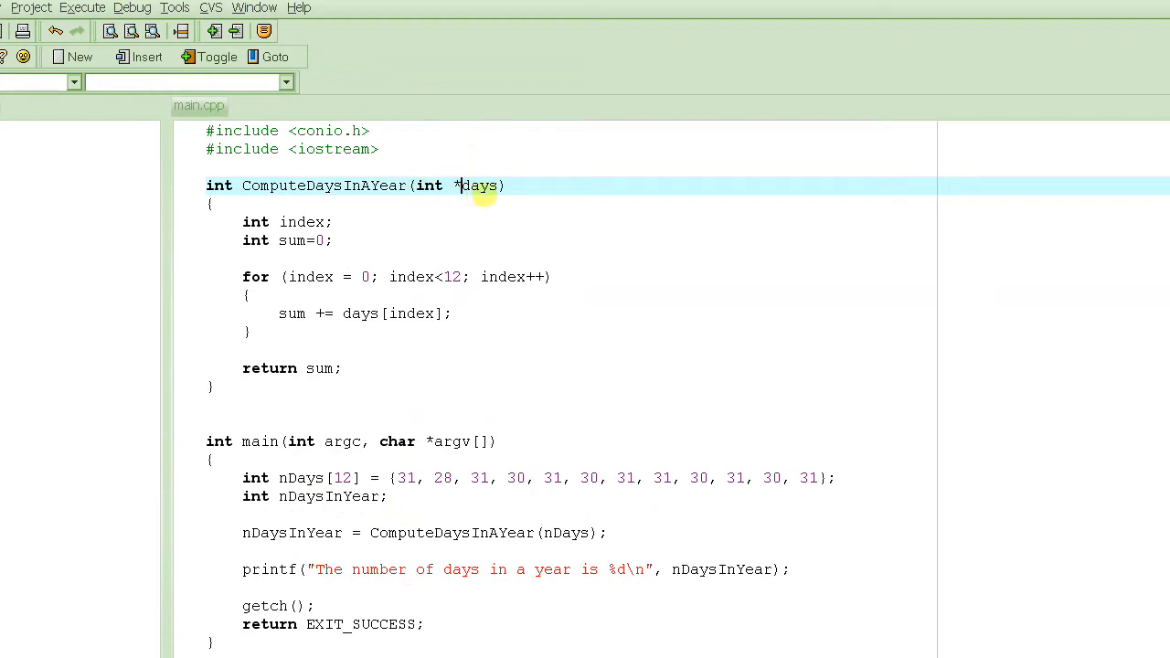
pyautogui.moveTo(485, 187)
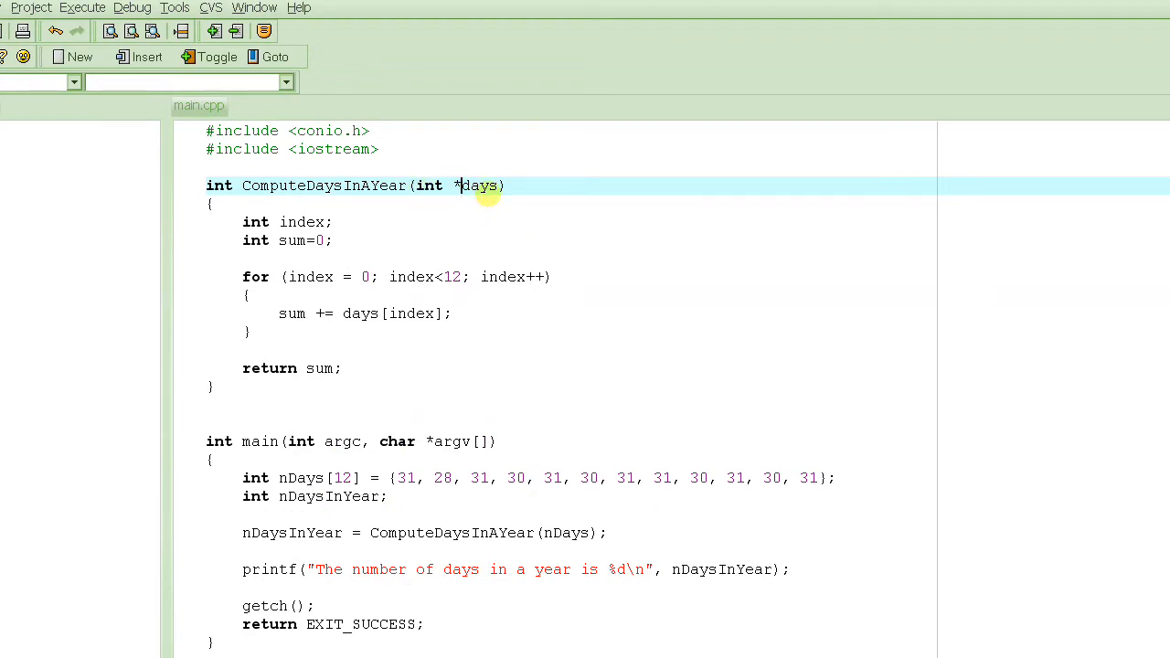
pyautogui.moveTo(479, 460)
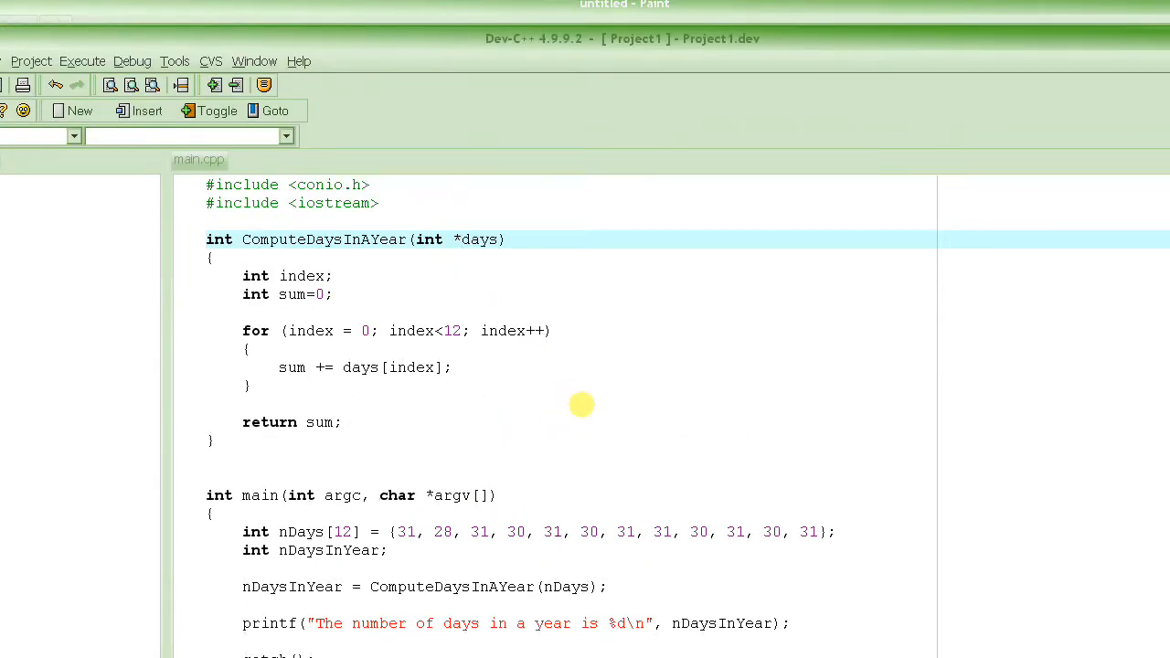
pyautogui.moveTo(578, 417)
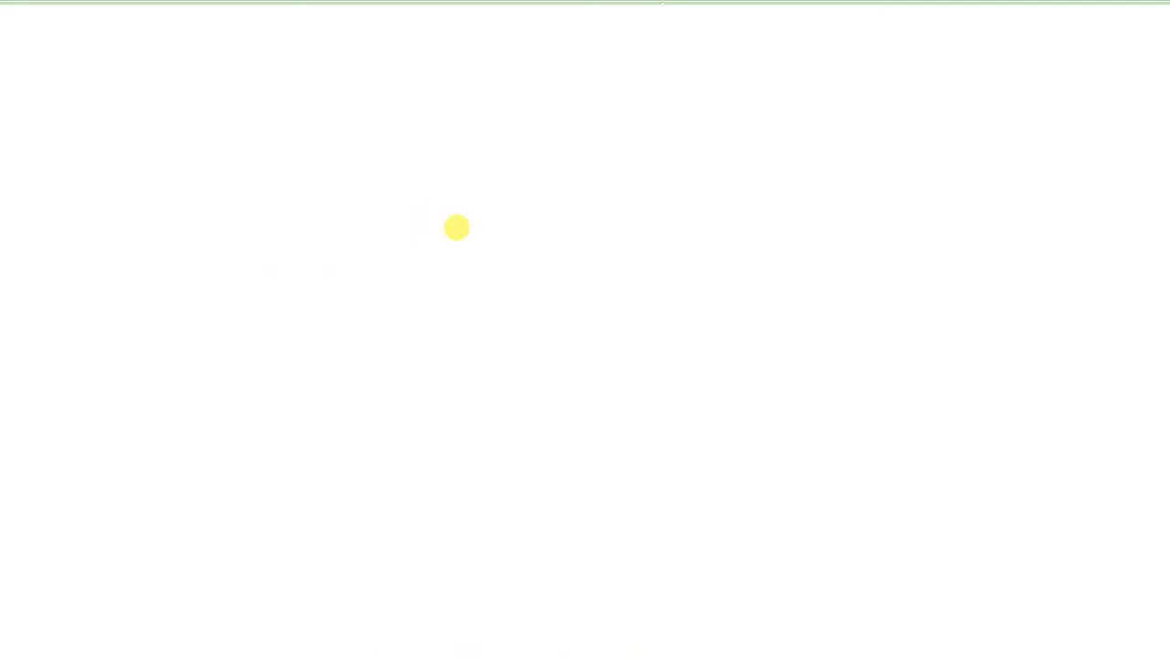
pyautogui.moveTo(457, 181)
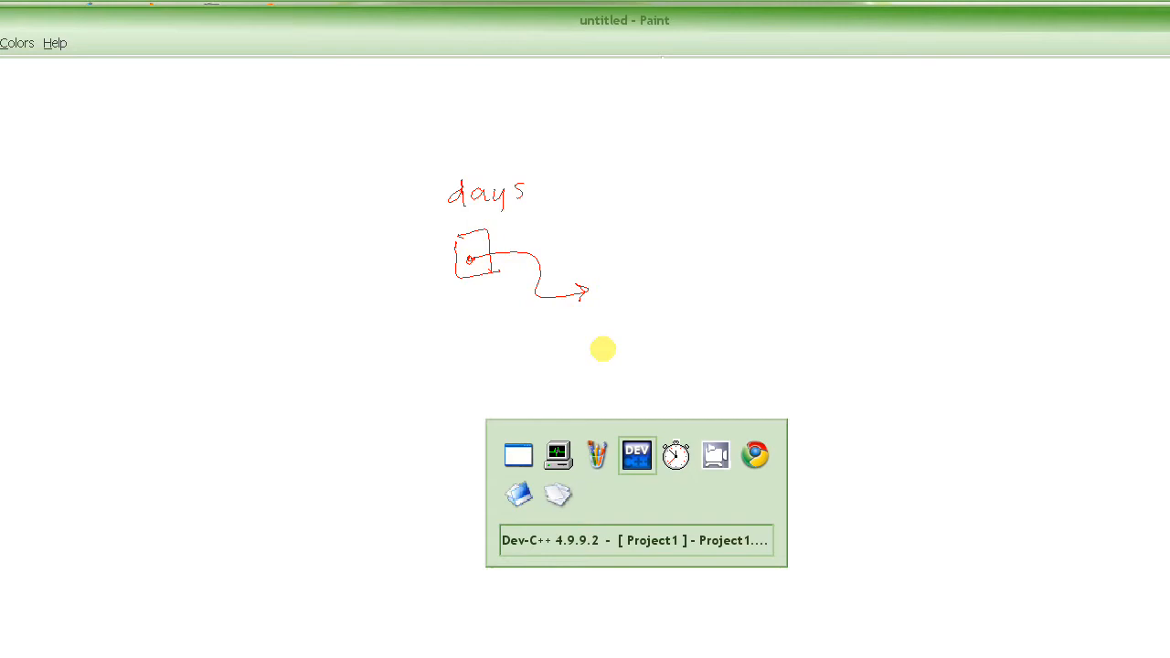
# Step: Return to main.cpp and scroll to the ComputeDaysInAYear call passing nDays
pyautogui.click(637, 455)
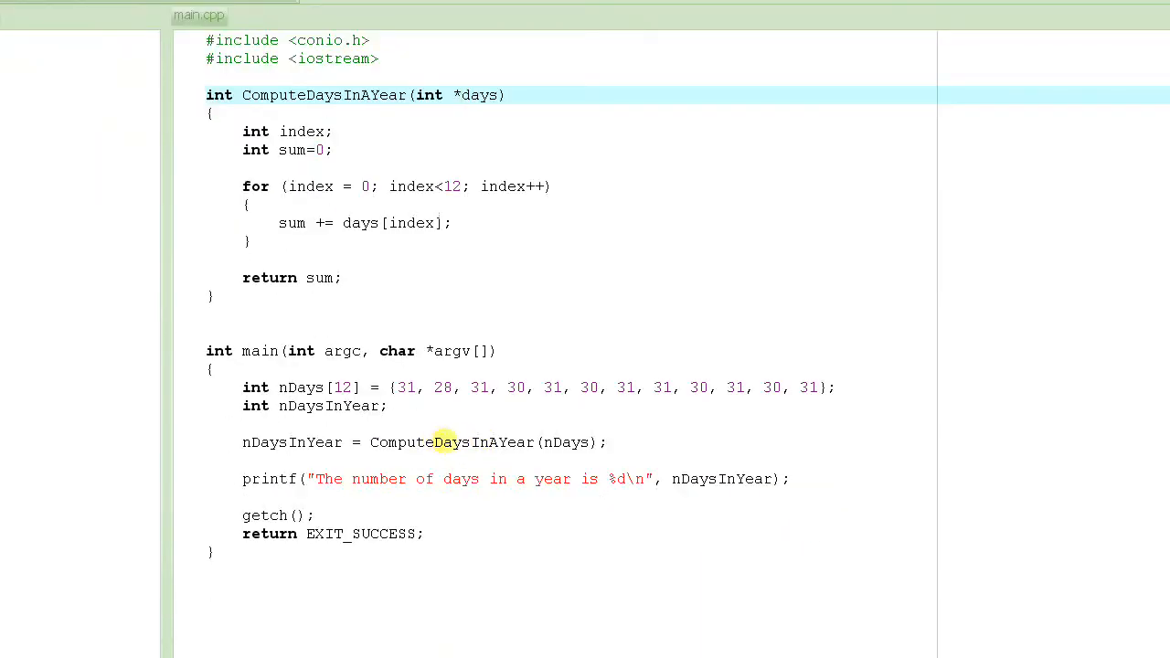
pyautogui.moveTo(567, 442)
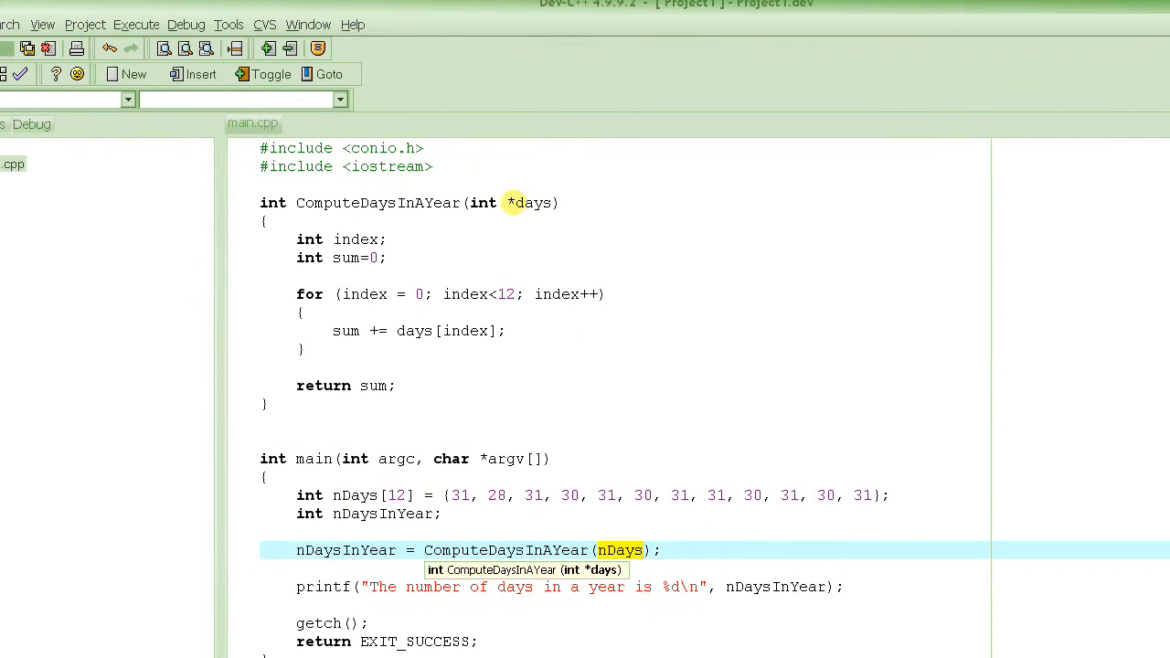
pyautogui.scroll(-3)
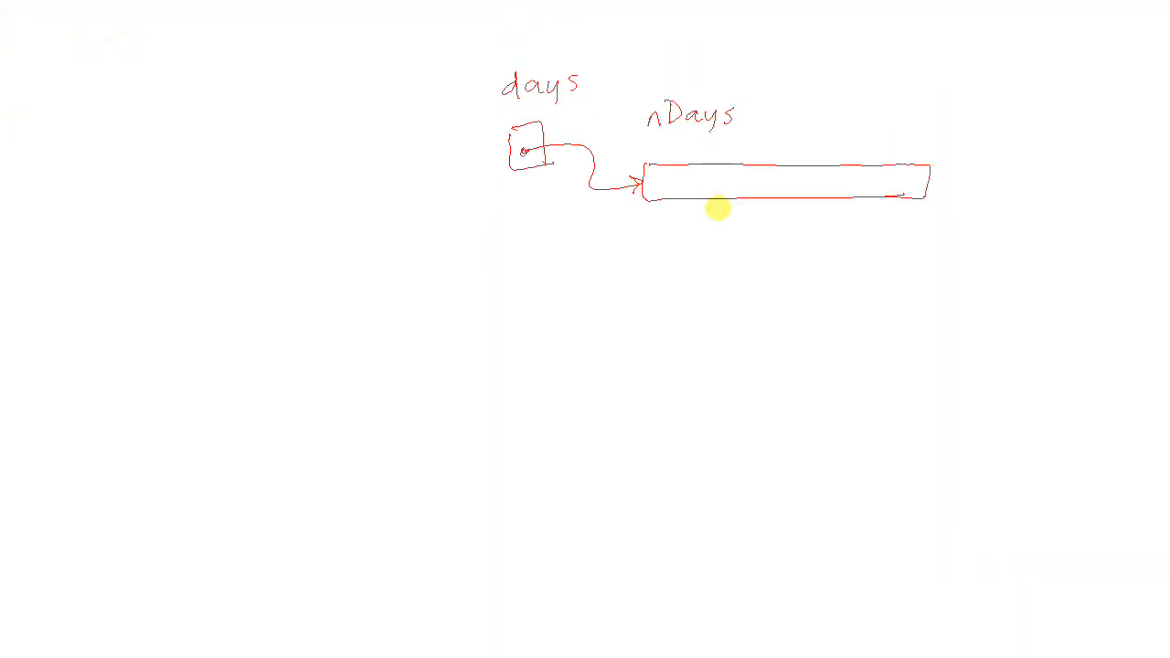
# Step: Draw a long rectangle labelled nDays that the days arrow points into
pyautogui.moveTo(671, 164); pyautogui.dragTo(709, 196)
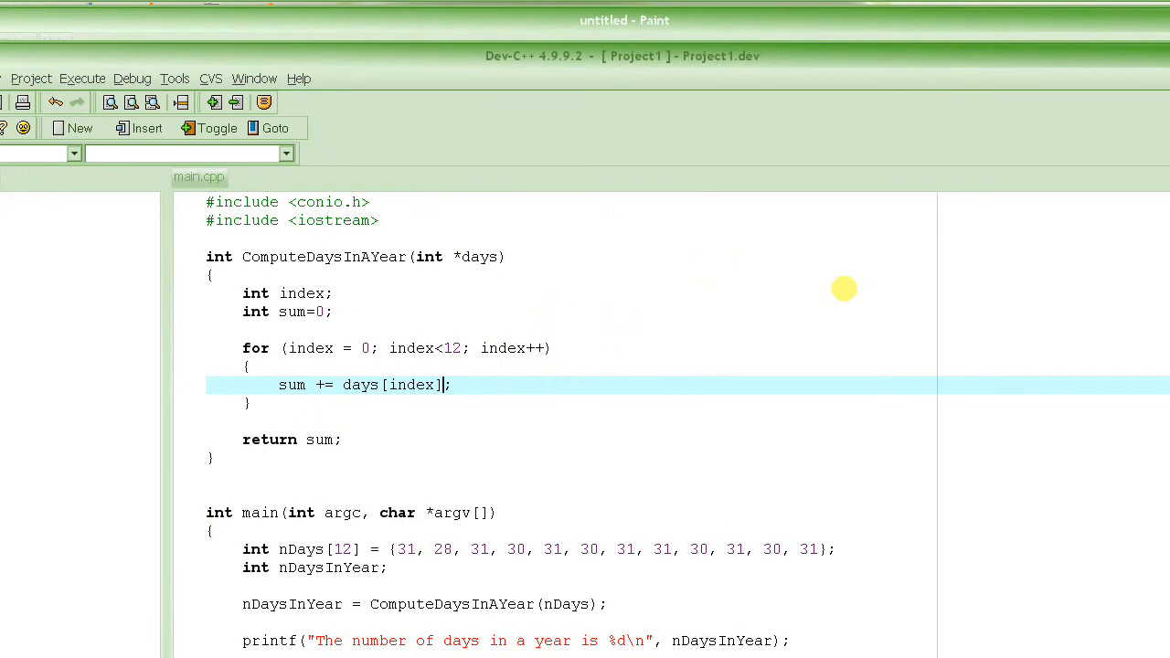
# Step: Replace days[index] in the loop body with *(days + index)
pyautogui.press('Backspace')
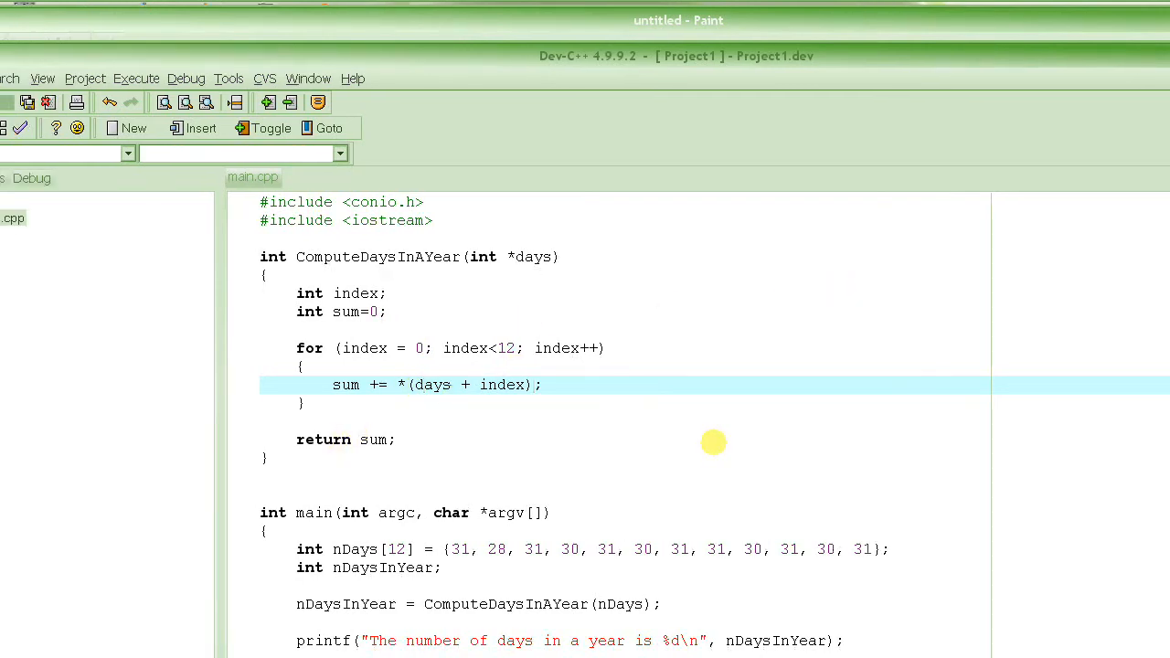
pyautogui.moveTo(425, 384)
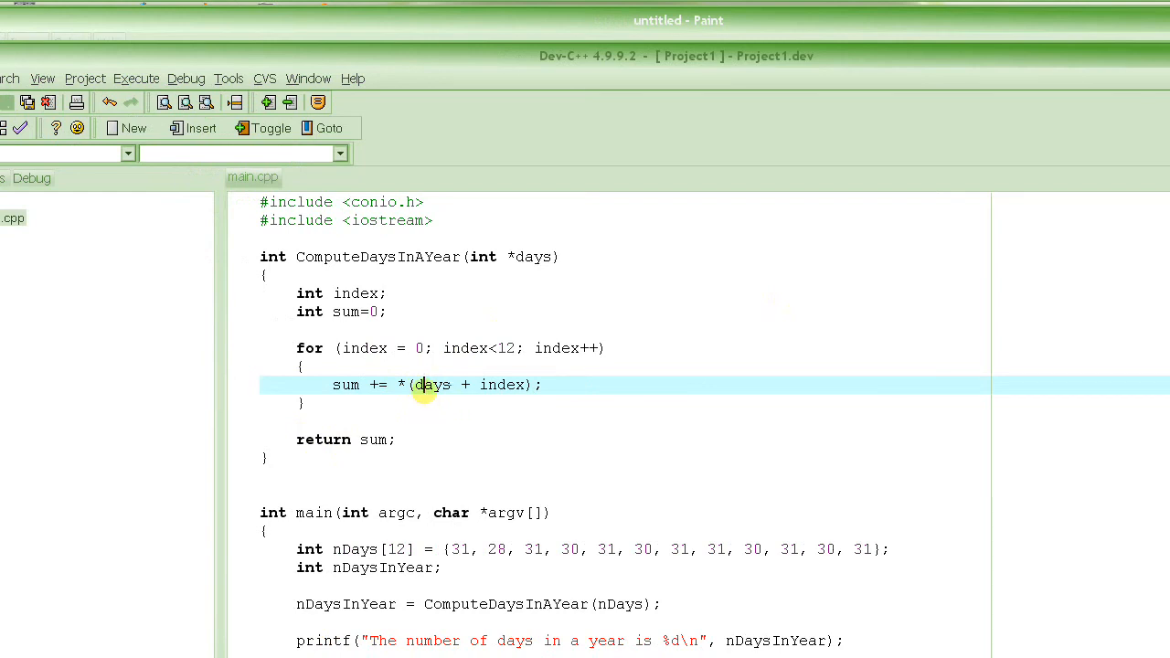
pyautogui.moveTo(455, 389)
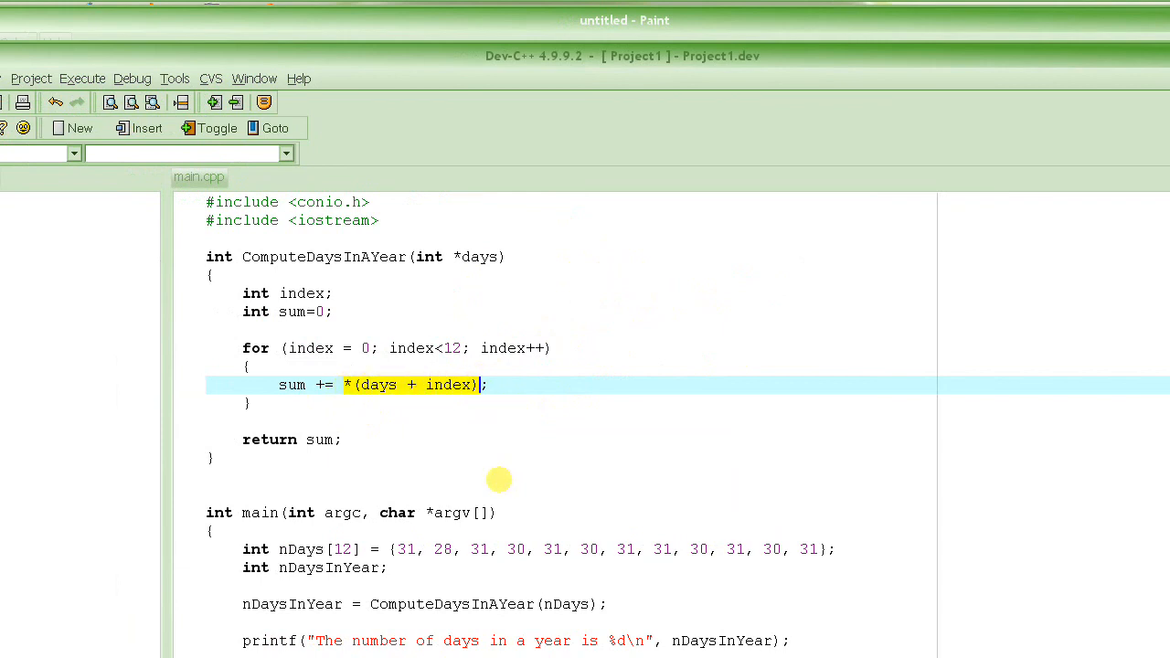
pyautogui.moveTo(482, 466)
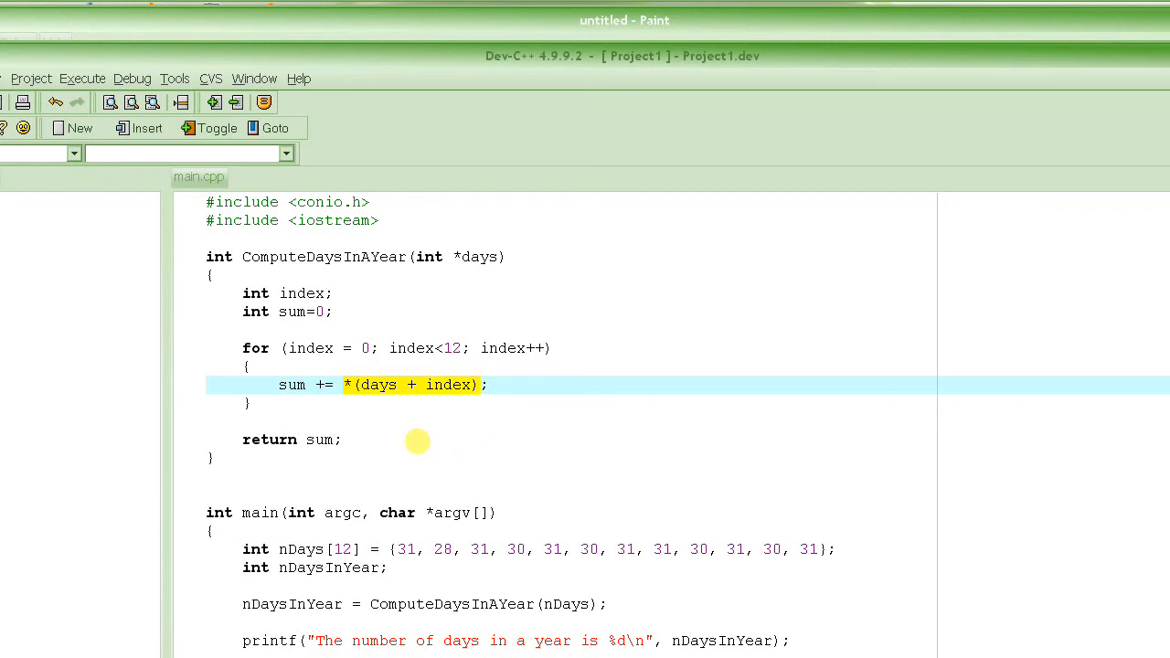
pyautogui.moveTo(371, 466)
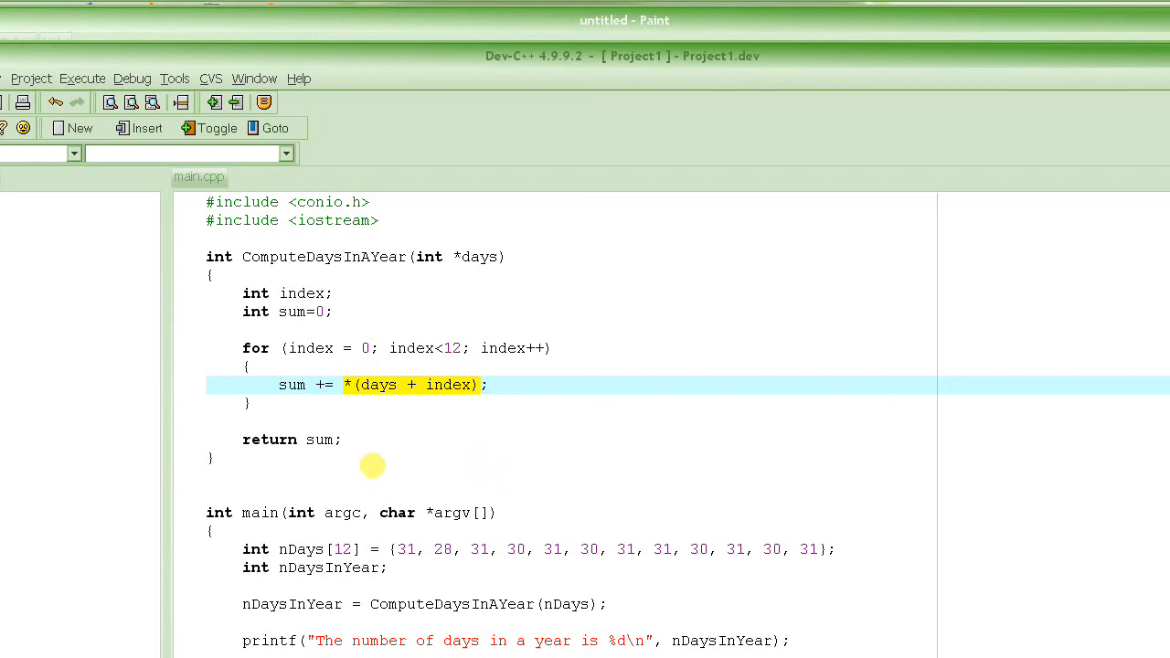
pyautogui.moveTo(383, 447)
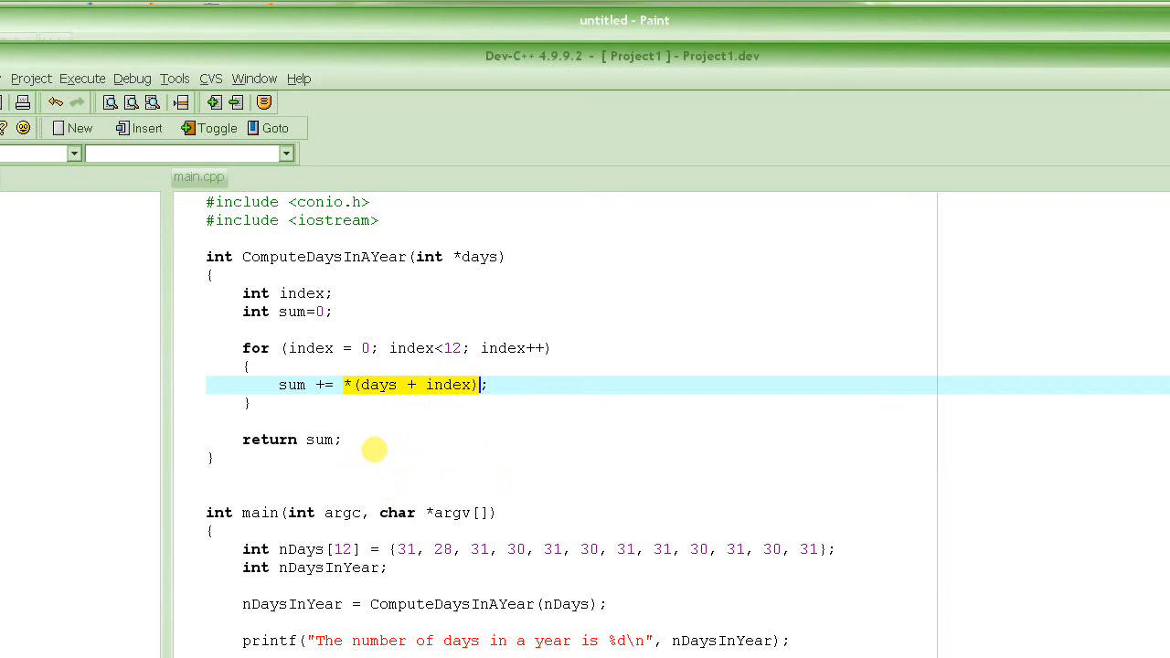
pyautogui.moveTo(375, 457)
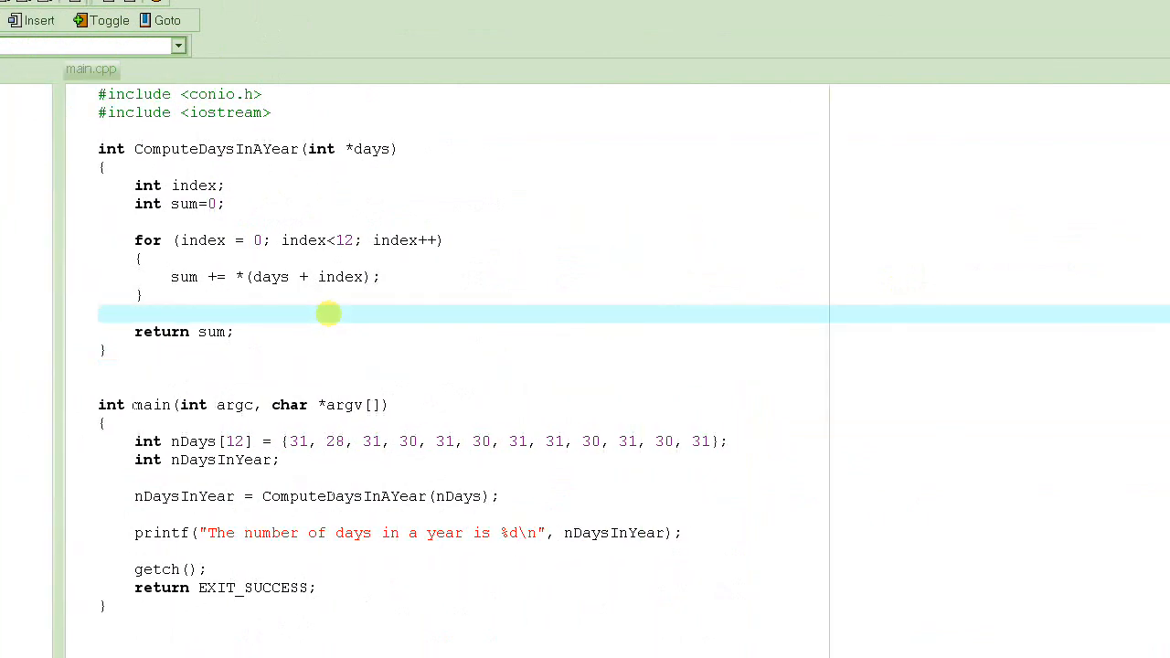
pyautogui.click(105, 313)
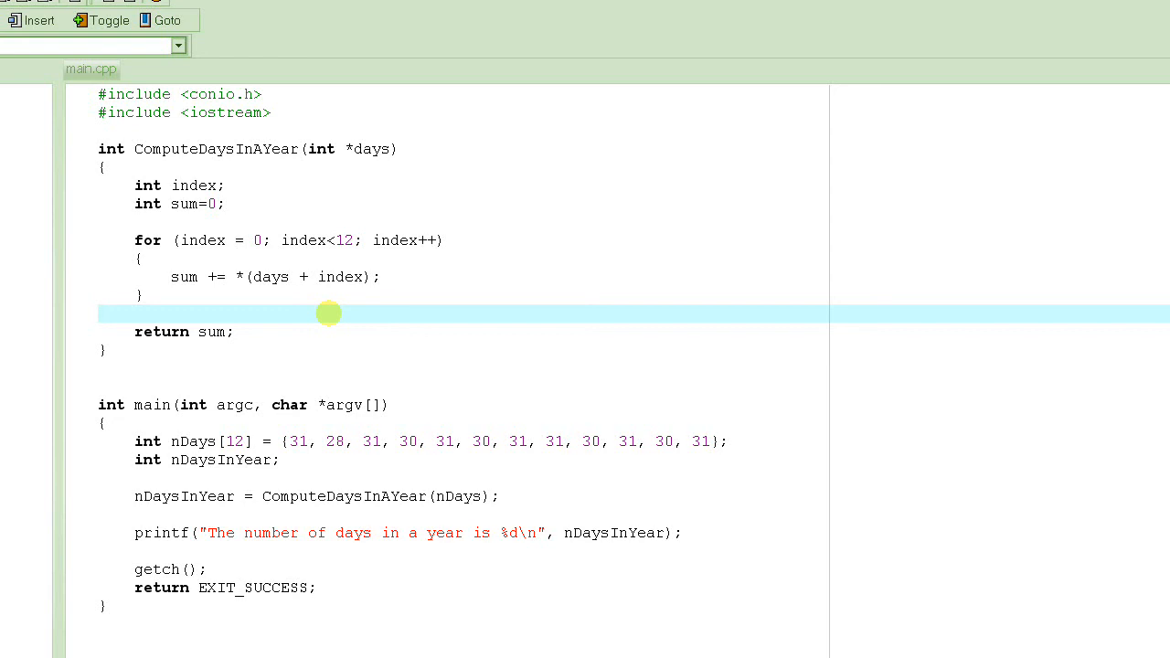
pyautogui.click(106, 314)
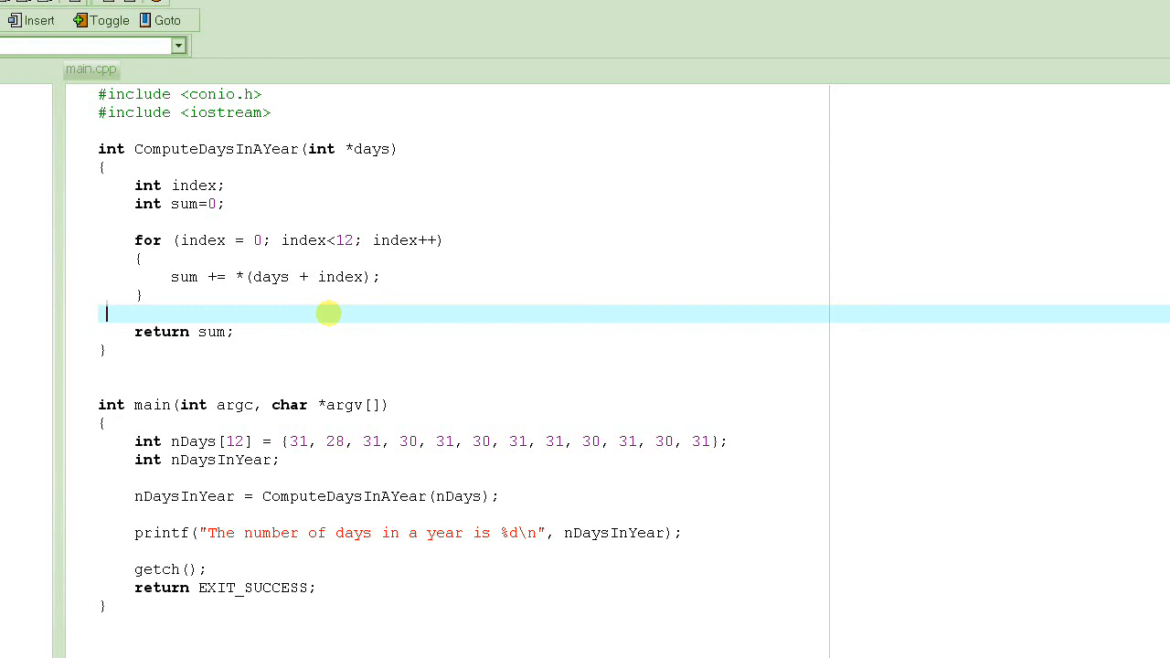